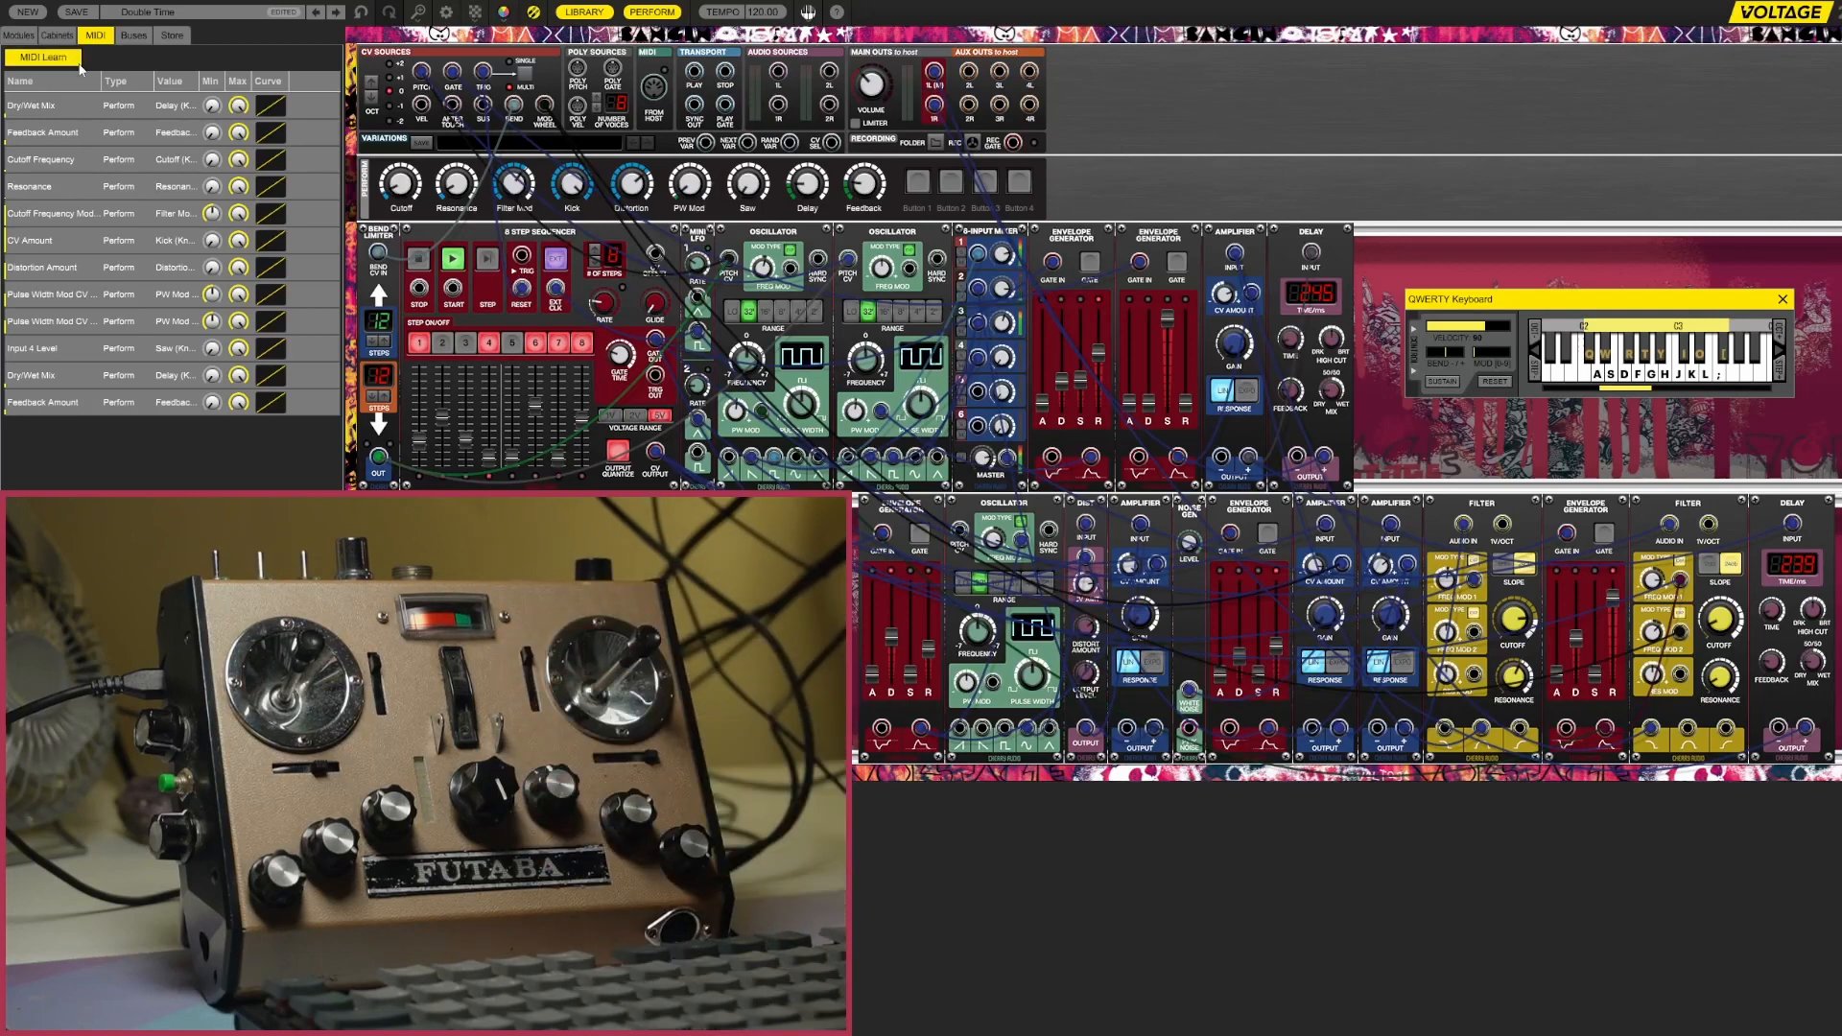
# - MIDI-learn hardware Knob 1, Knob 2 and Knob 3 as CC mappings
pyautogui.click(44, 57)
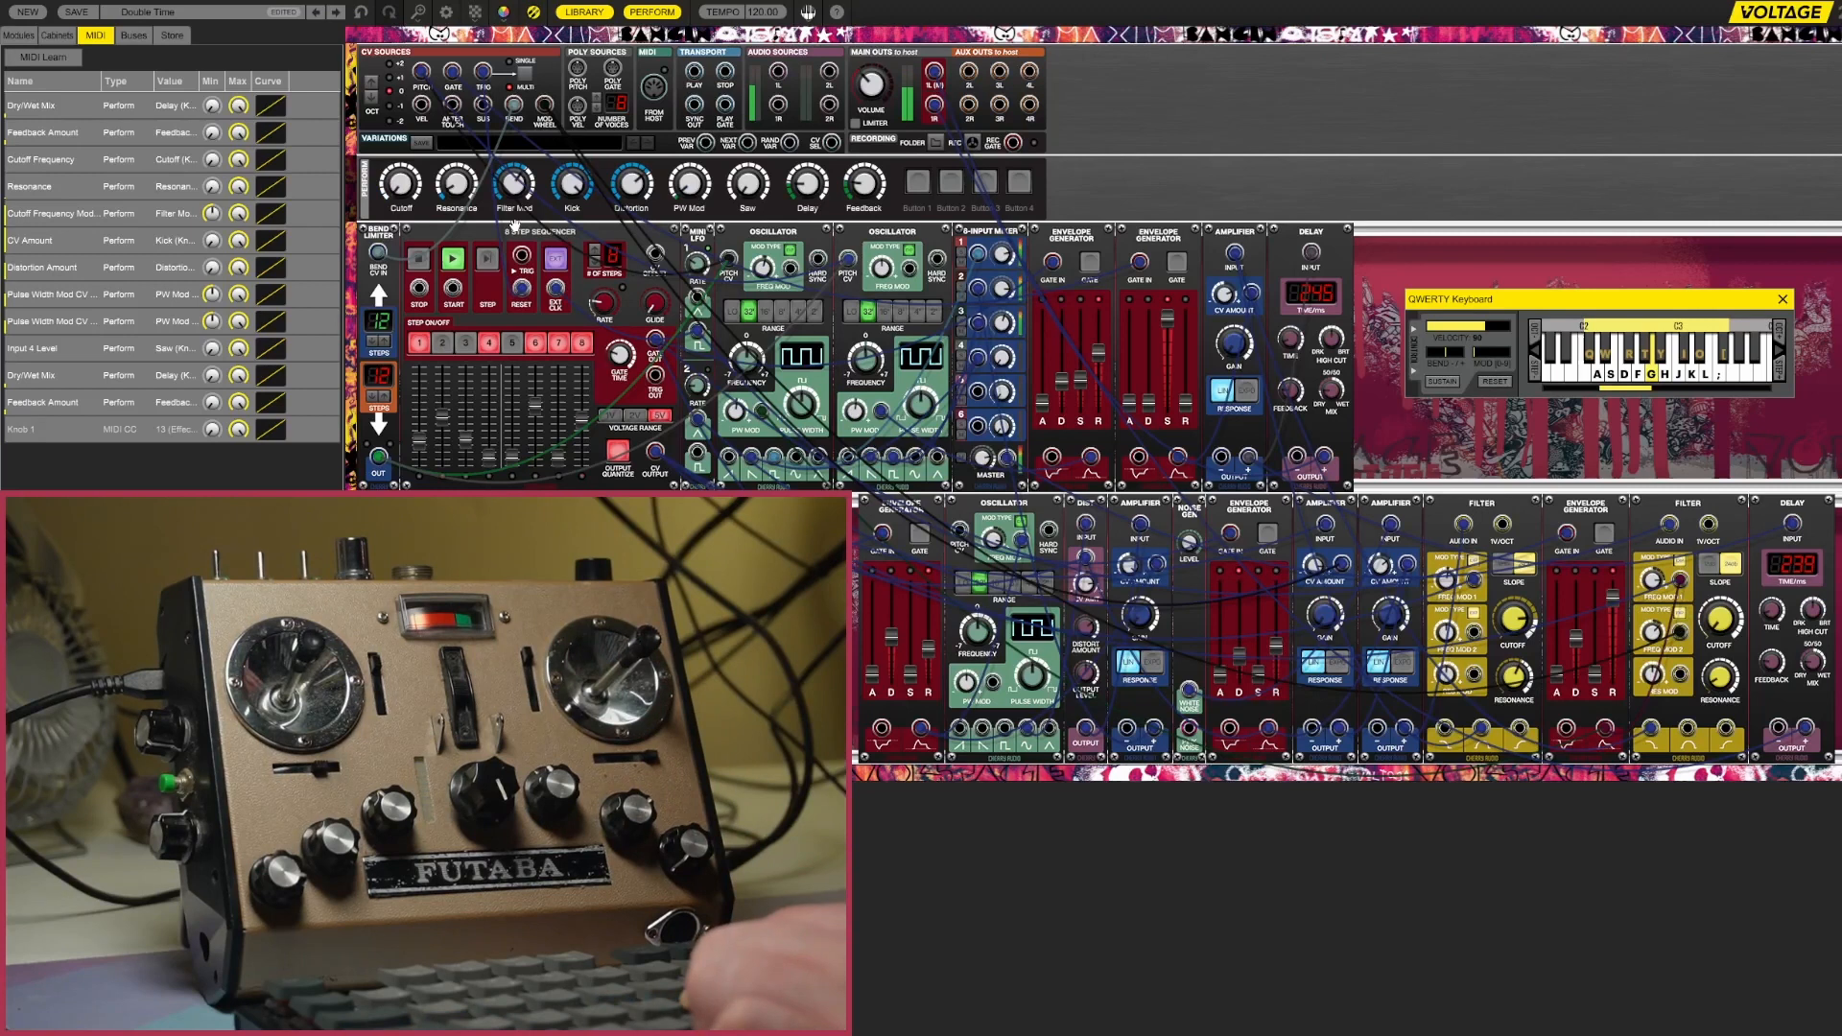
pyautogui.click(456, 184)
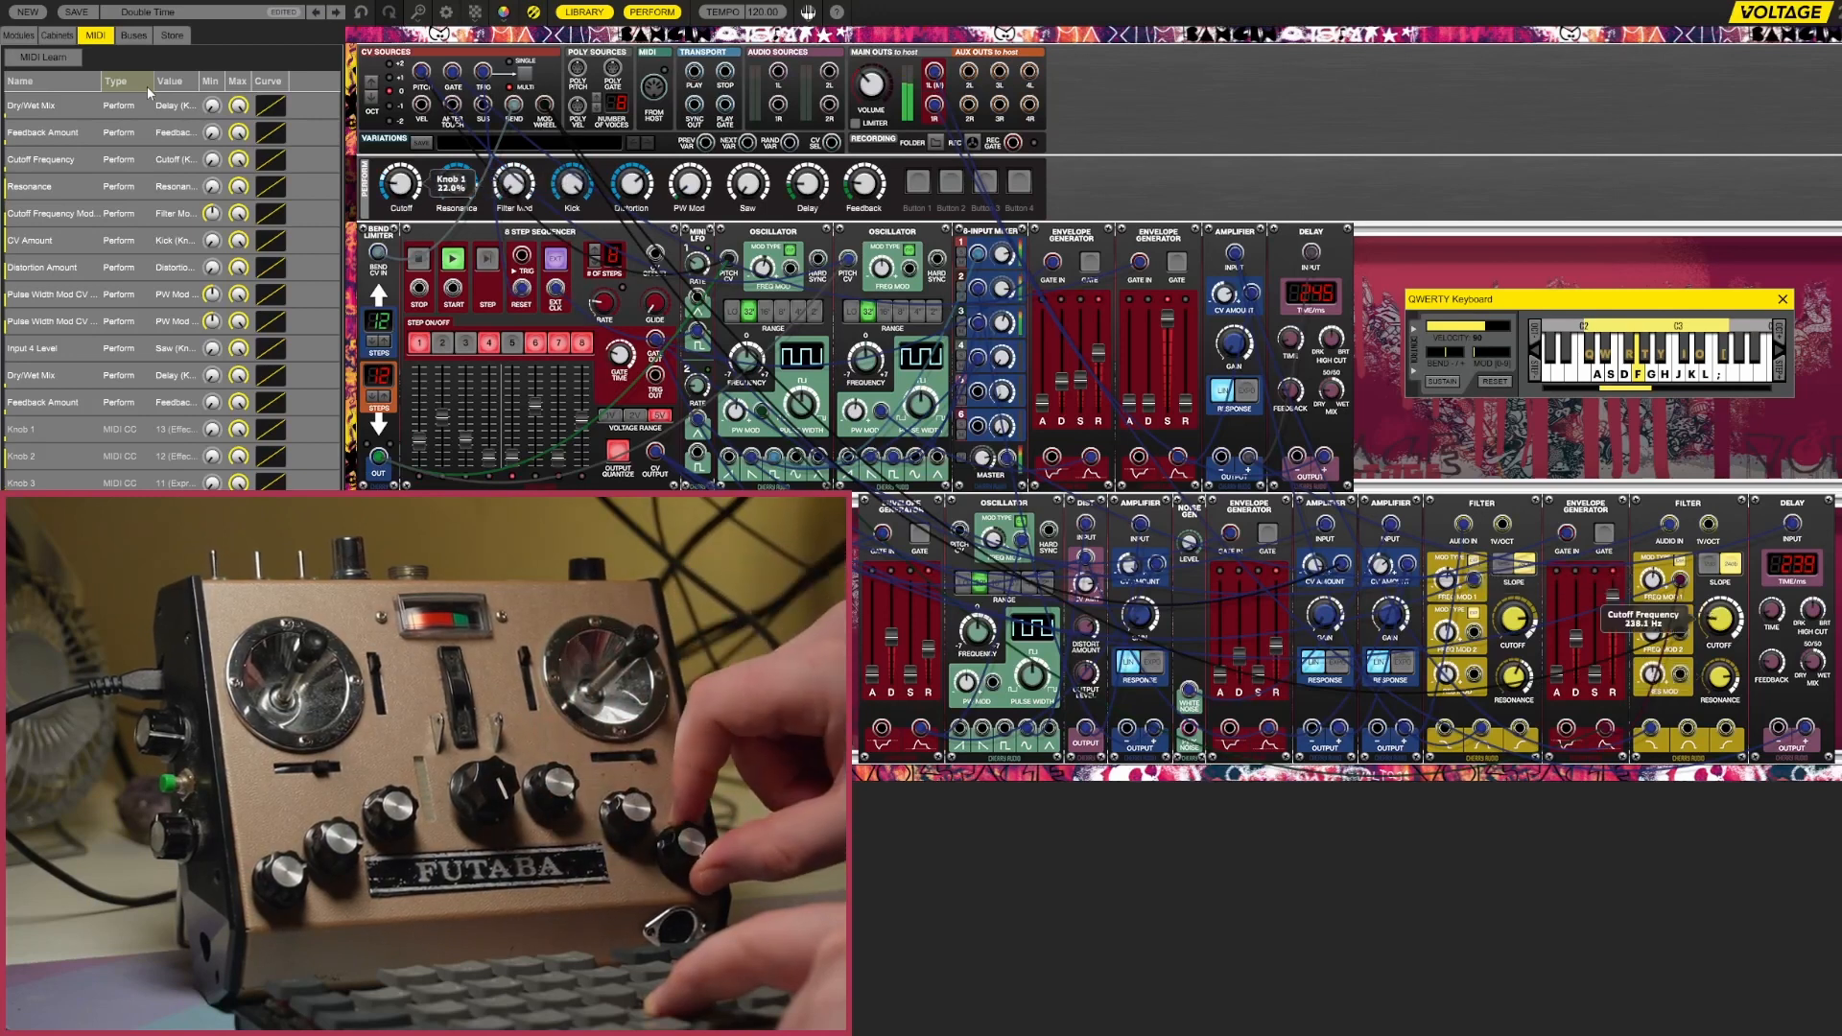
# - MIDI-learn the oscillator's Initial Frequency knob to a hardware control
pyautogui.click(43, 56)
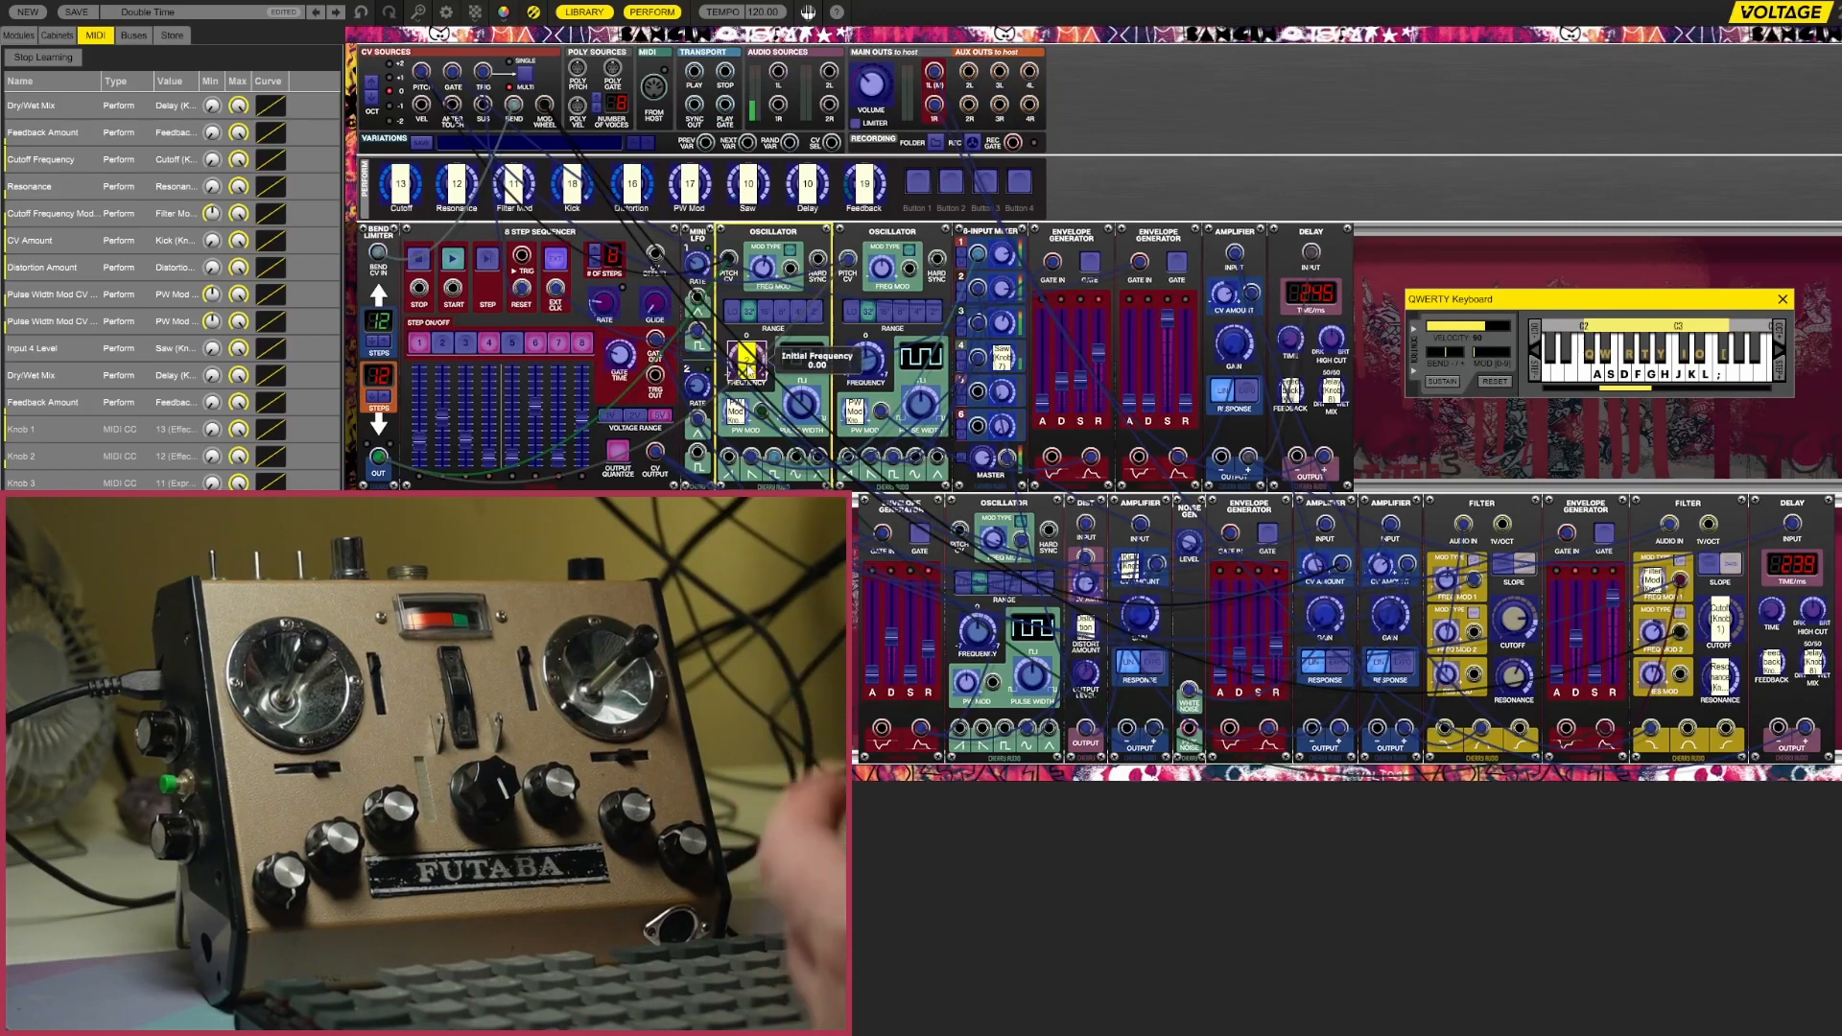
pyautogui.moveTo(864, 360); pyautogui.dragTo(861, 370)
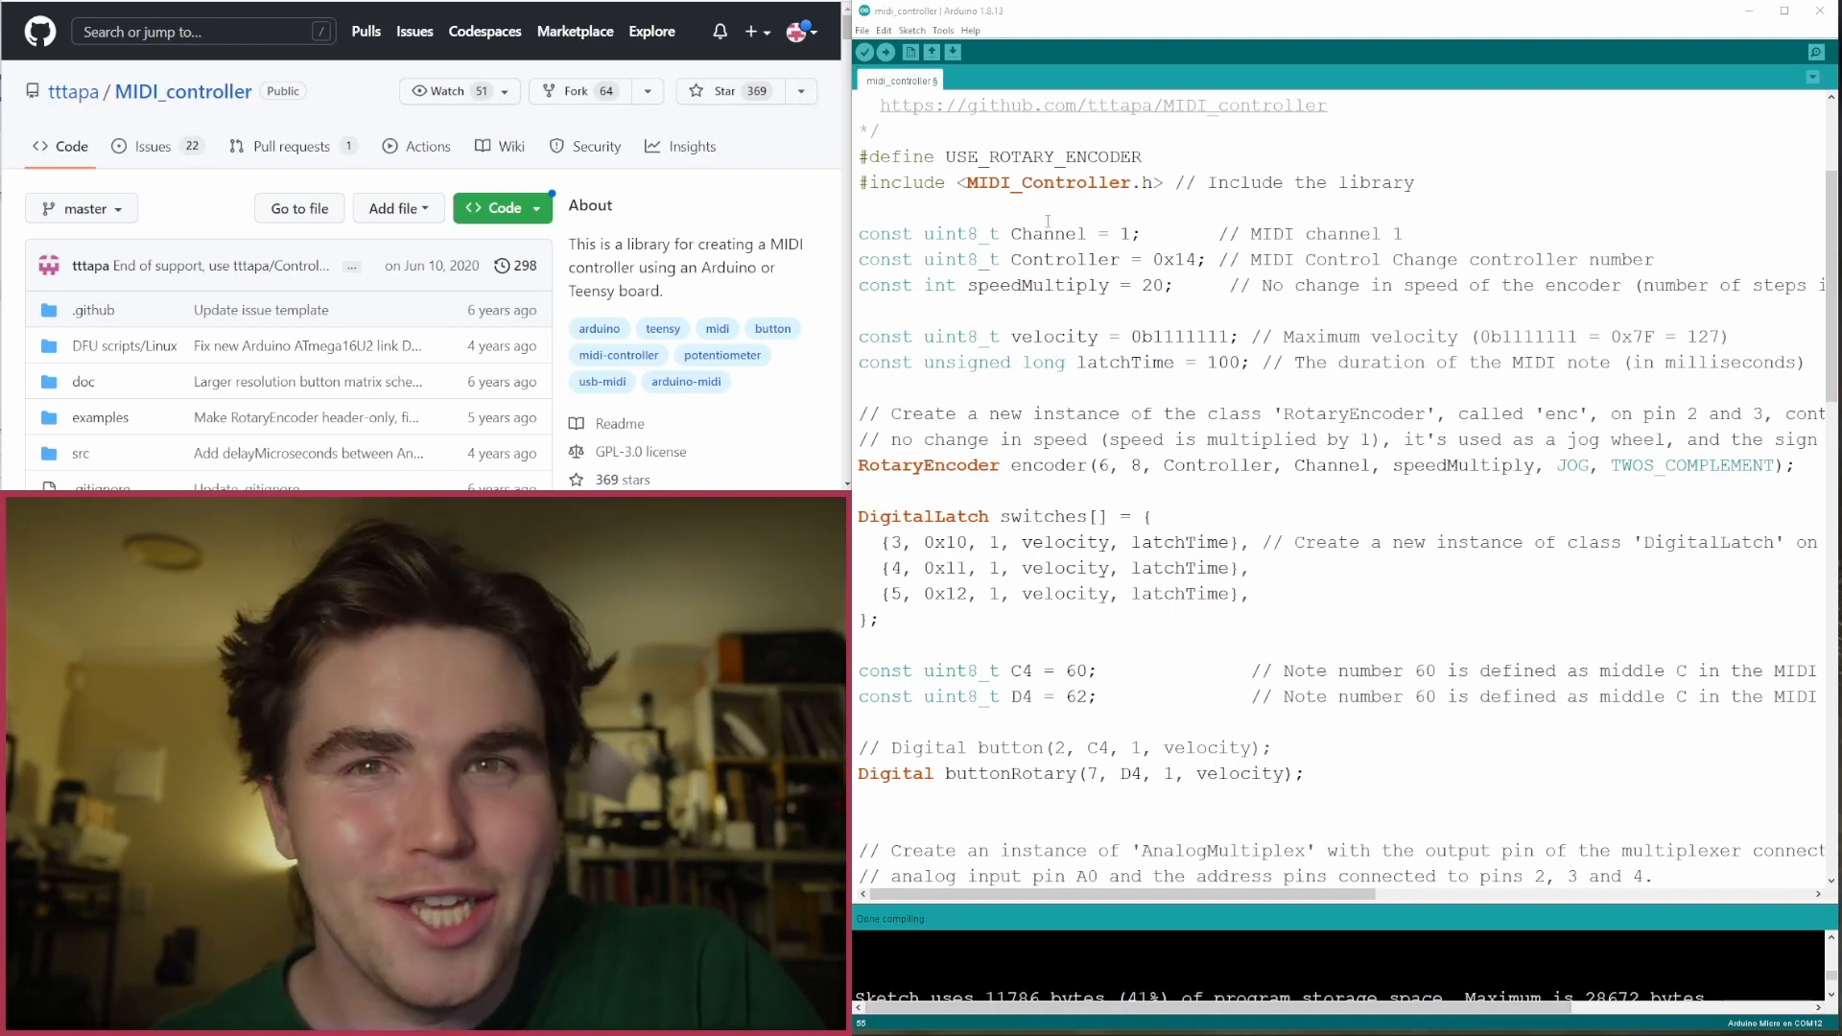
# - Trim the AnalogMultiplex comment to mention only analog pin A0 and review the CC mappings below
pyautogui.moveTo(907, 182); pyautogui.dragTo(1102, 182)
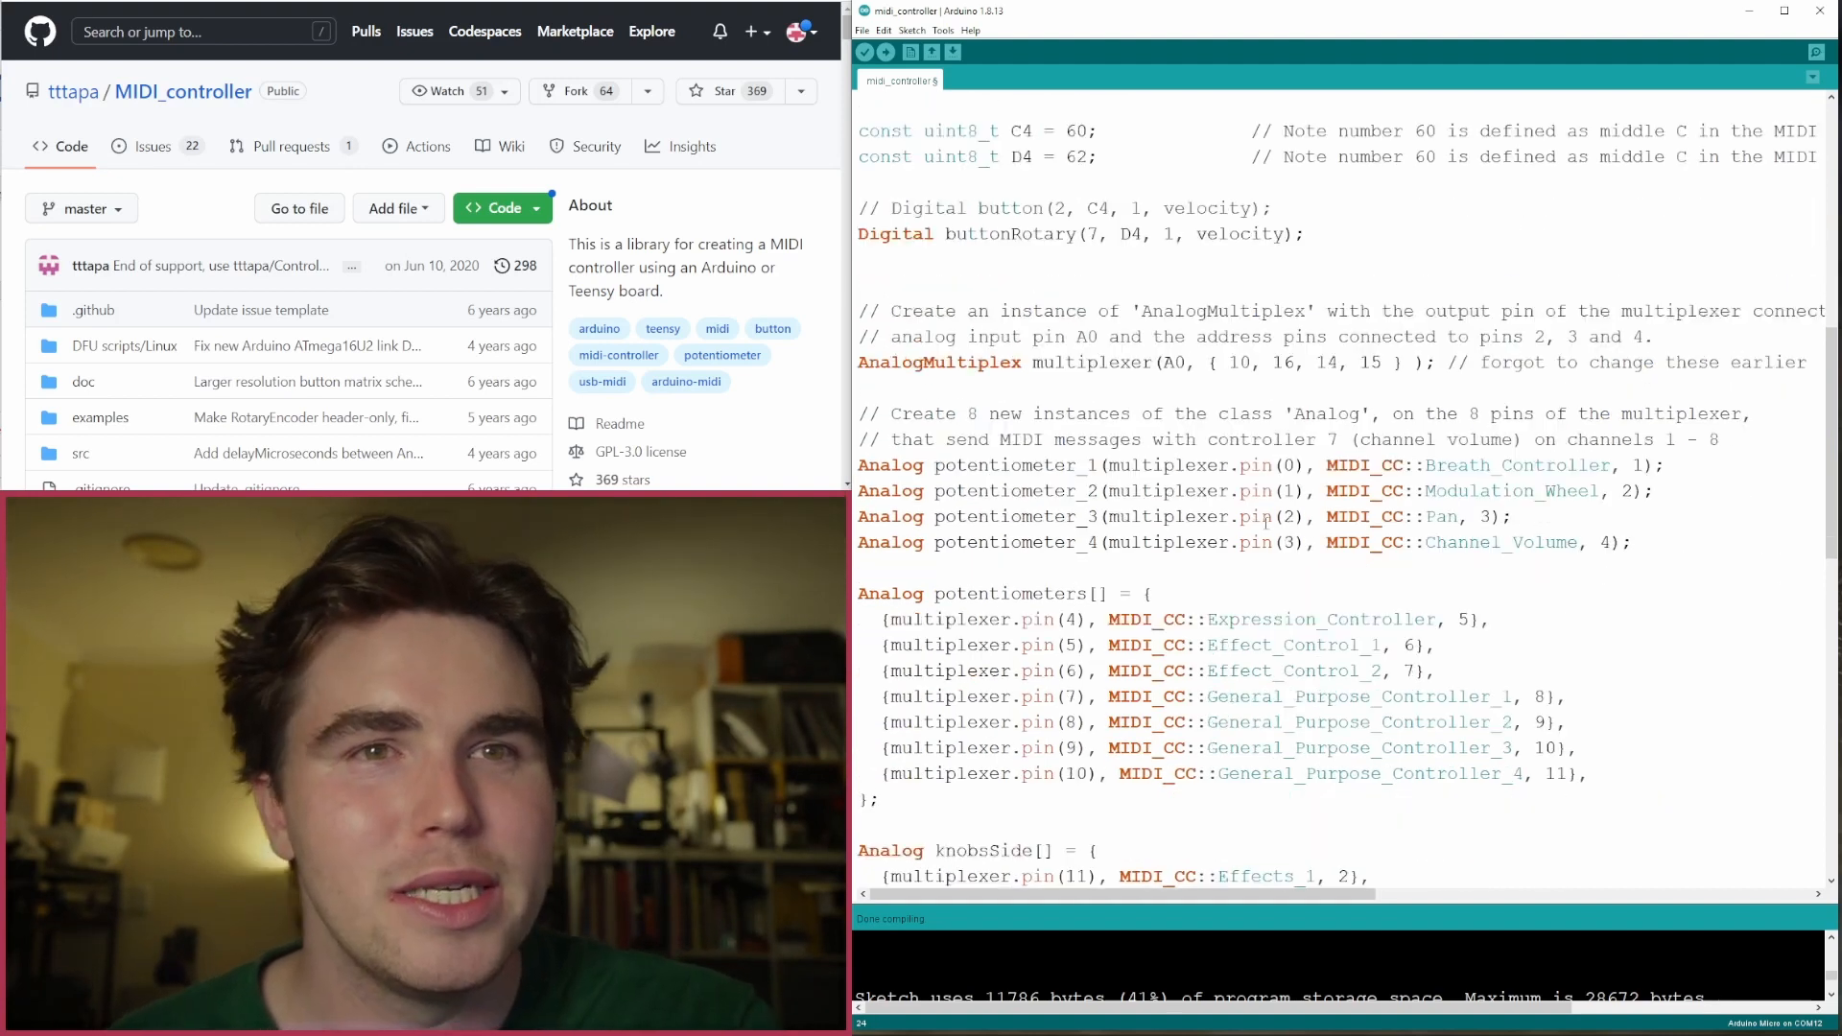
pyautogui.scroll(-3)
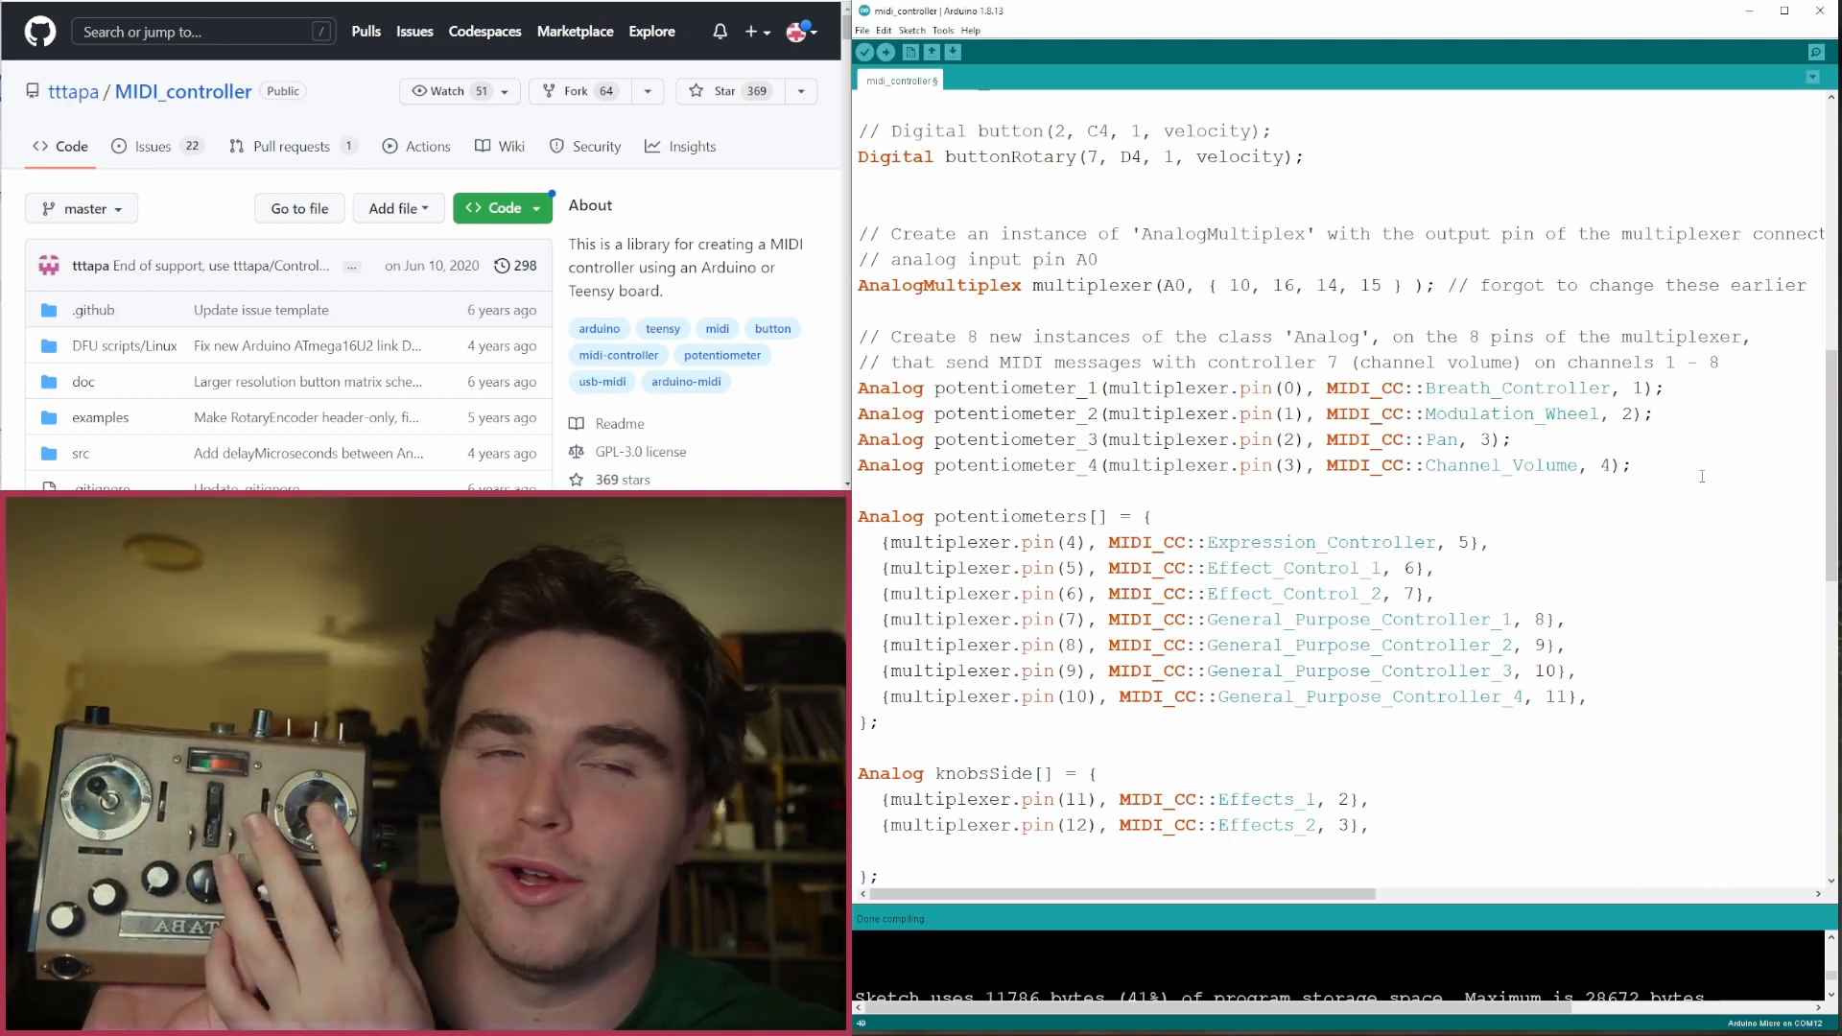
pyautogui.scroll(-3)
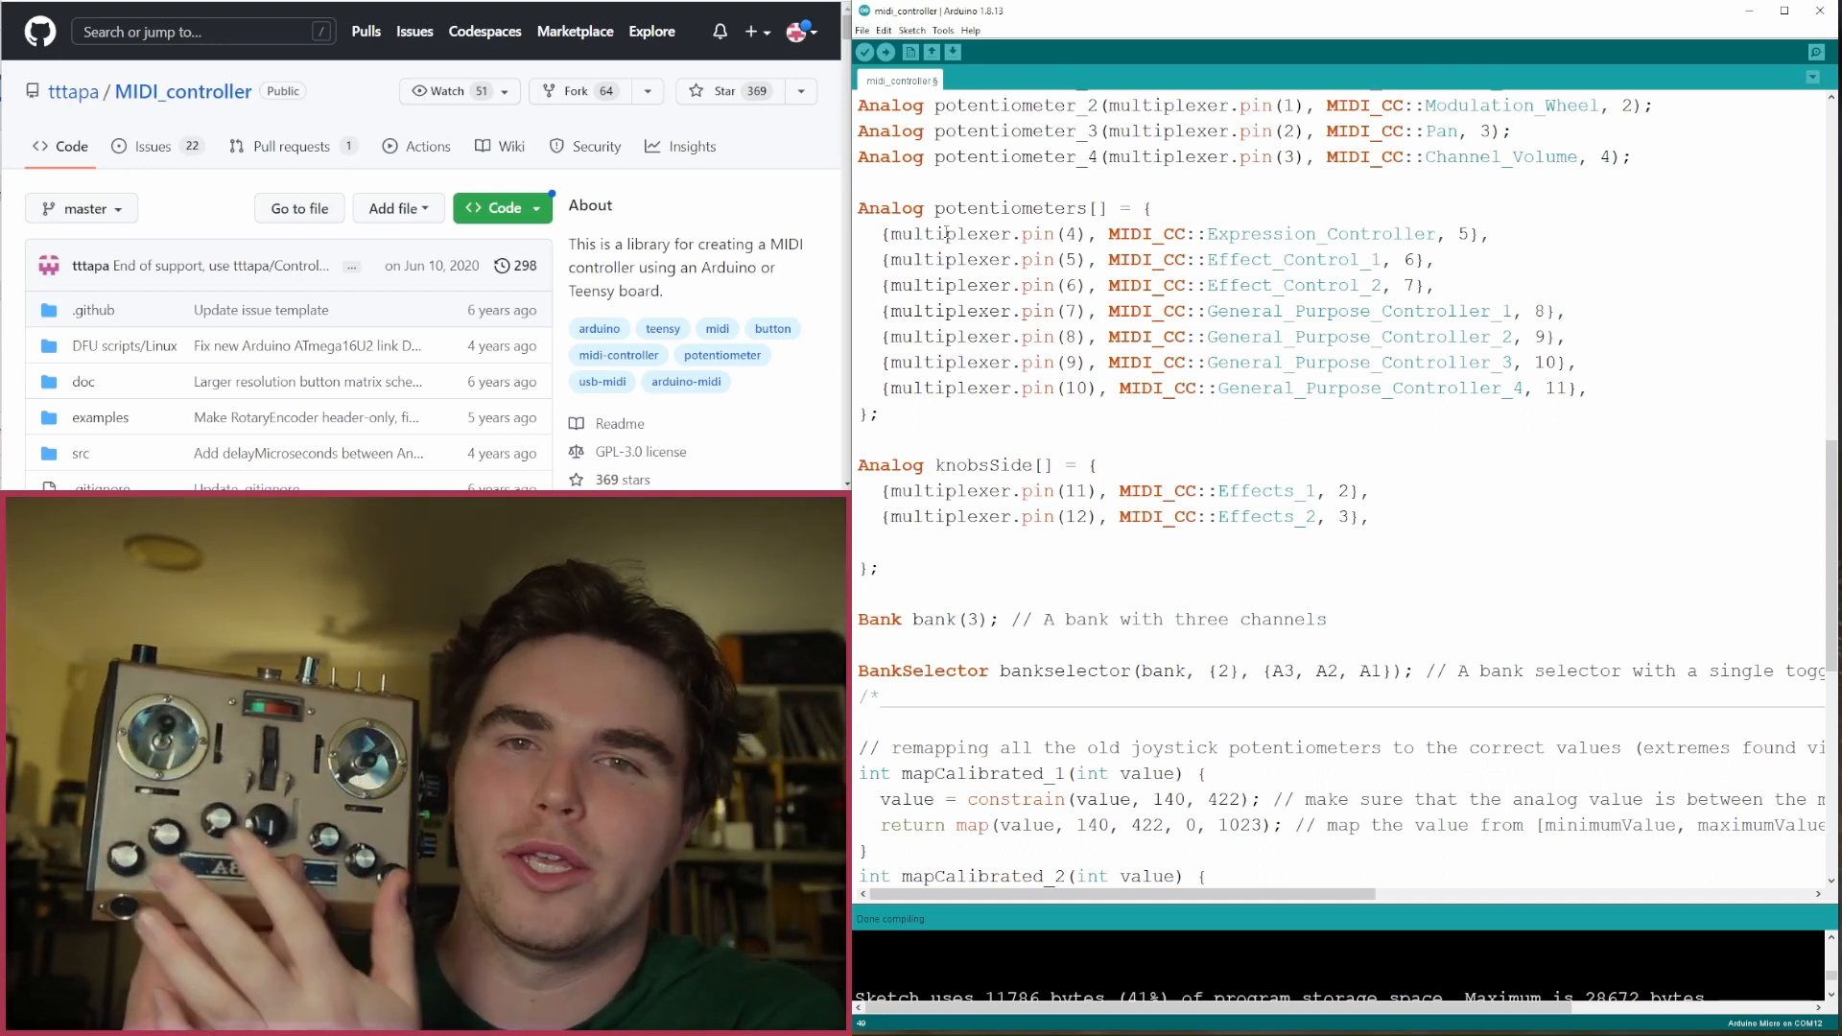
pyautogui.scroll(-3)
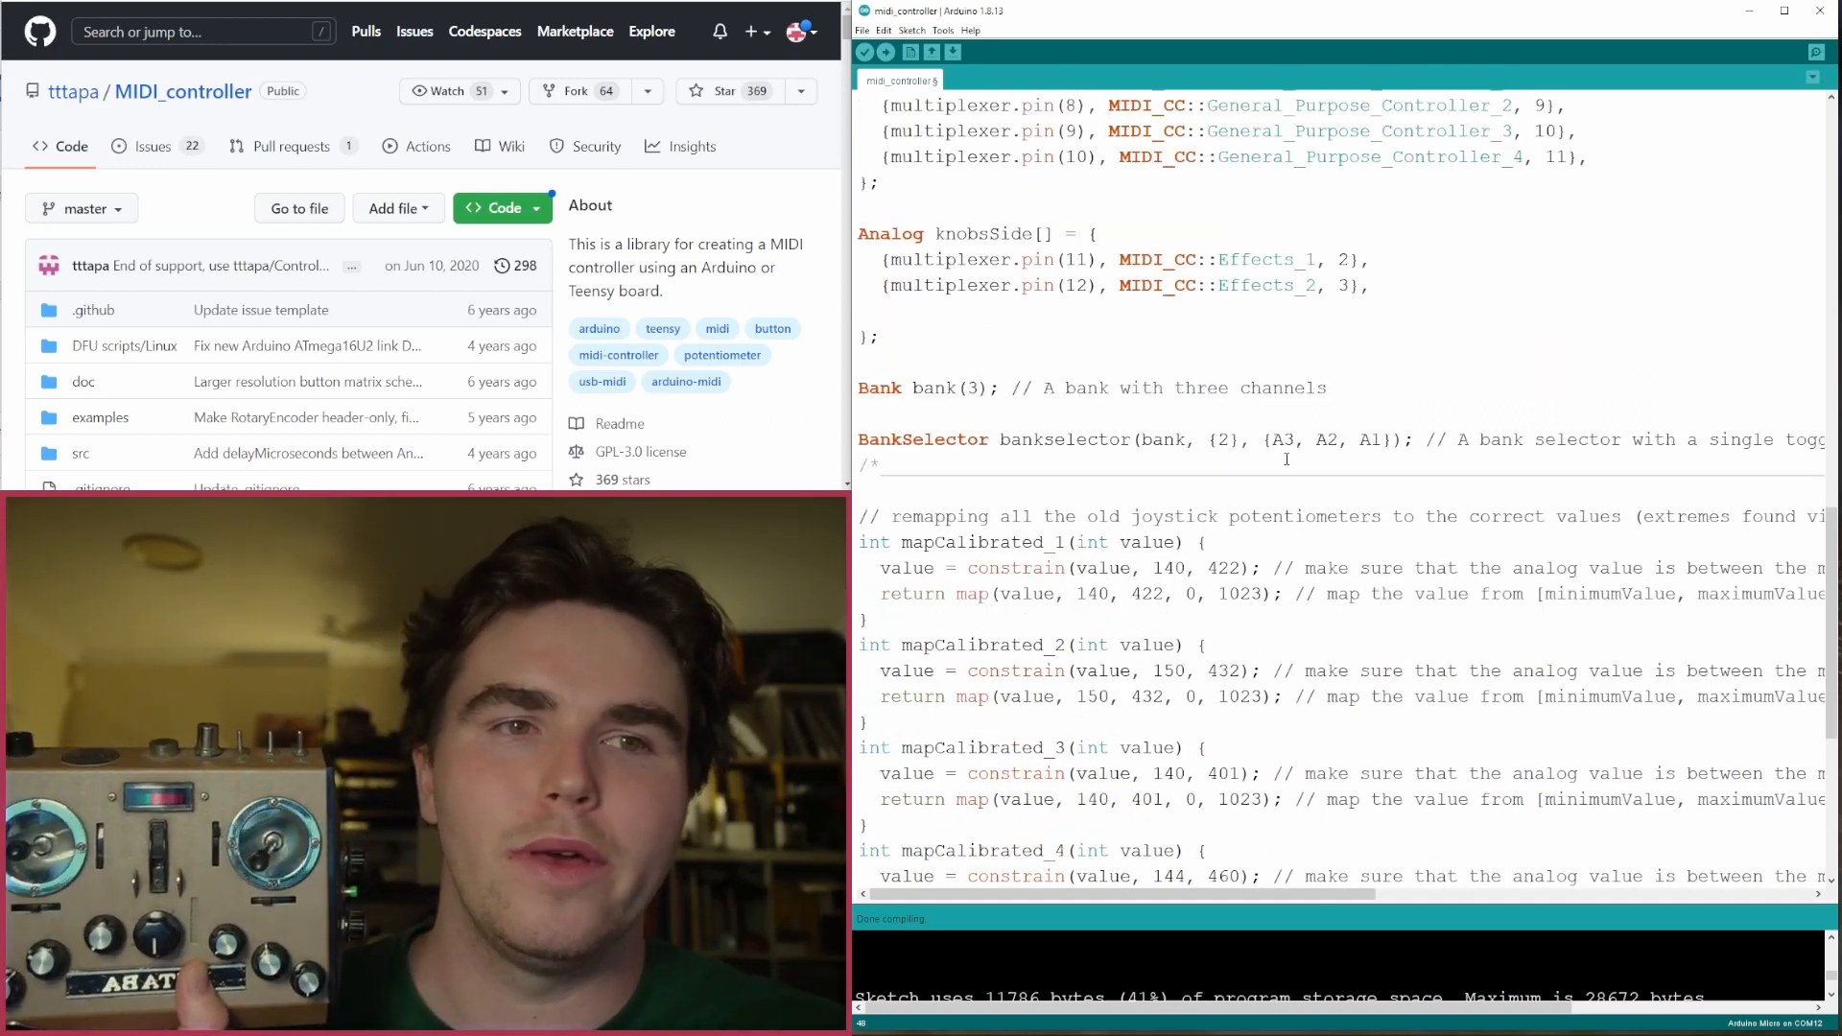
pyautogui.scroll(-3)
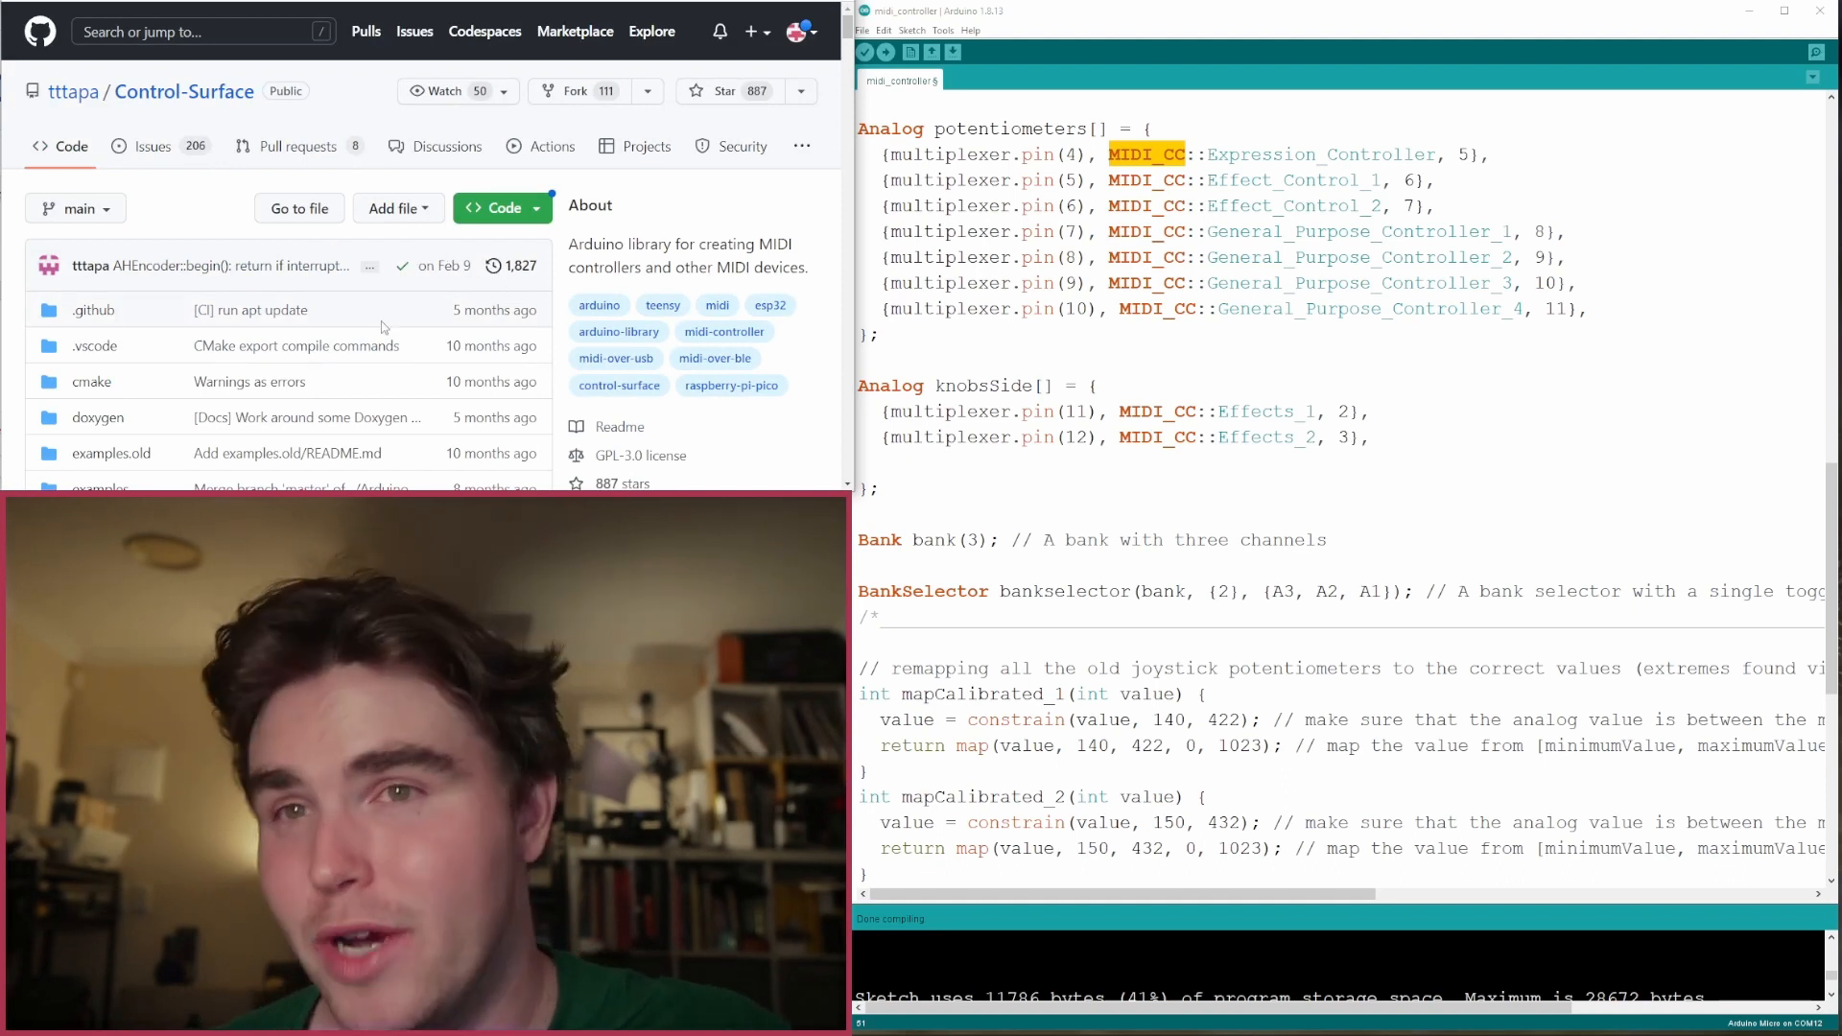
# - Scroll the tttapa/Control-Surface repository down to Releases 1.2.0 and Contributors
pyautogui.scroll(-3)
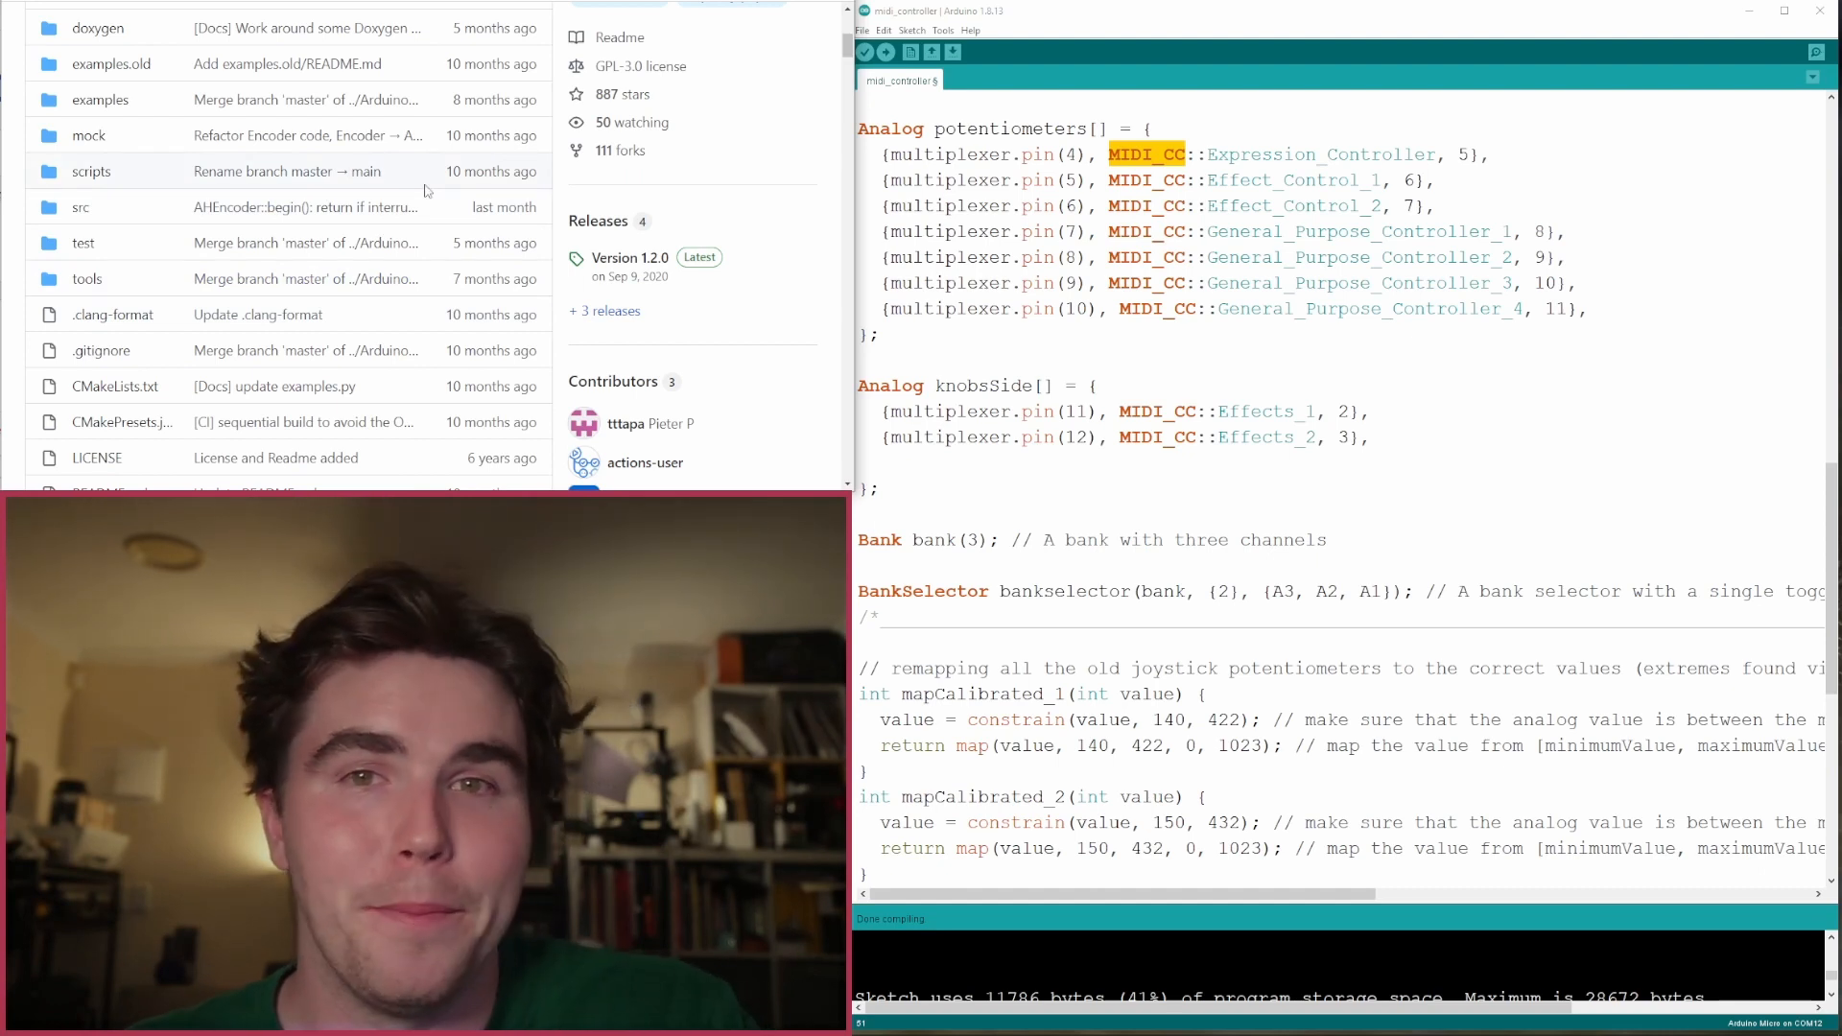
pyautogui.moveTo(631, 123)
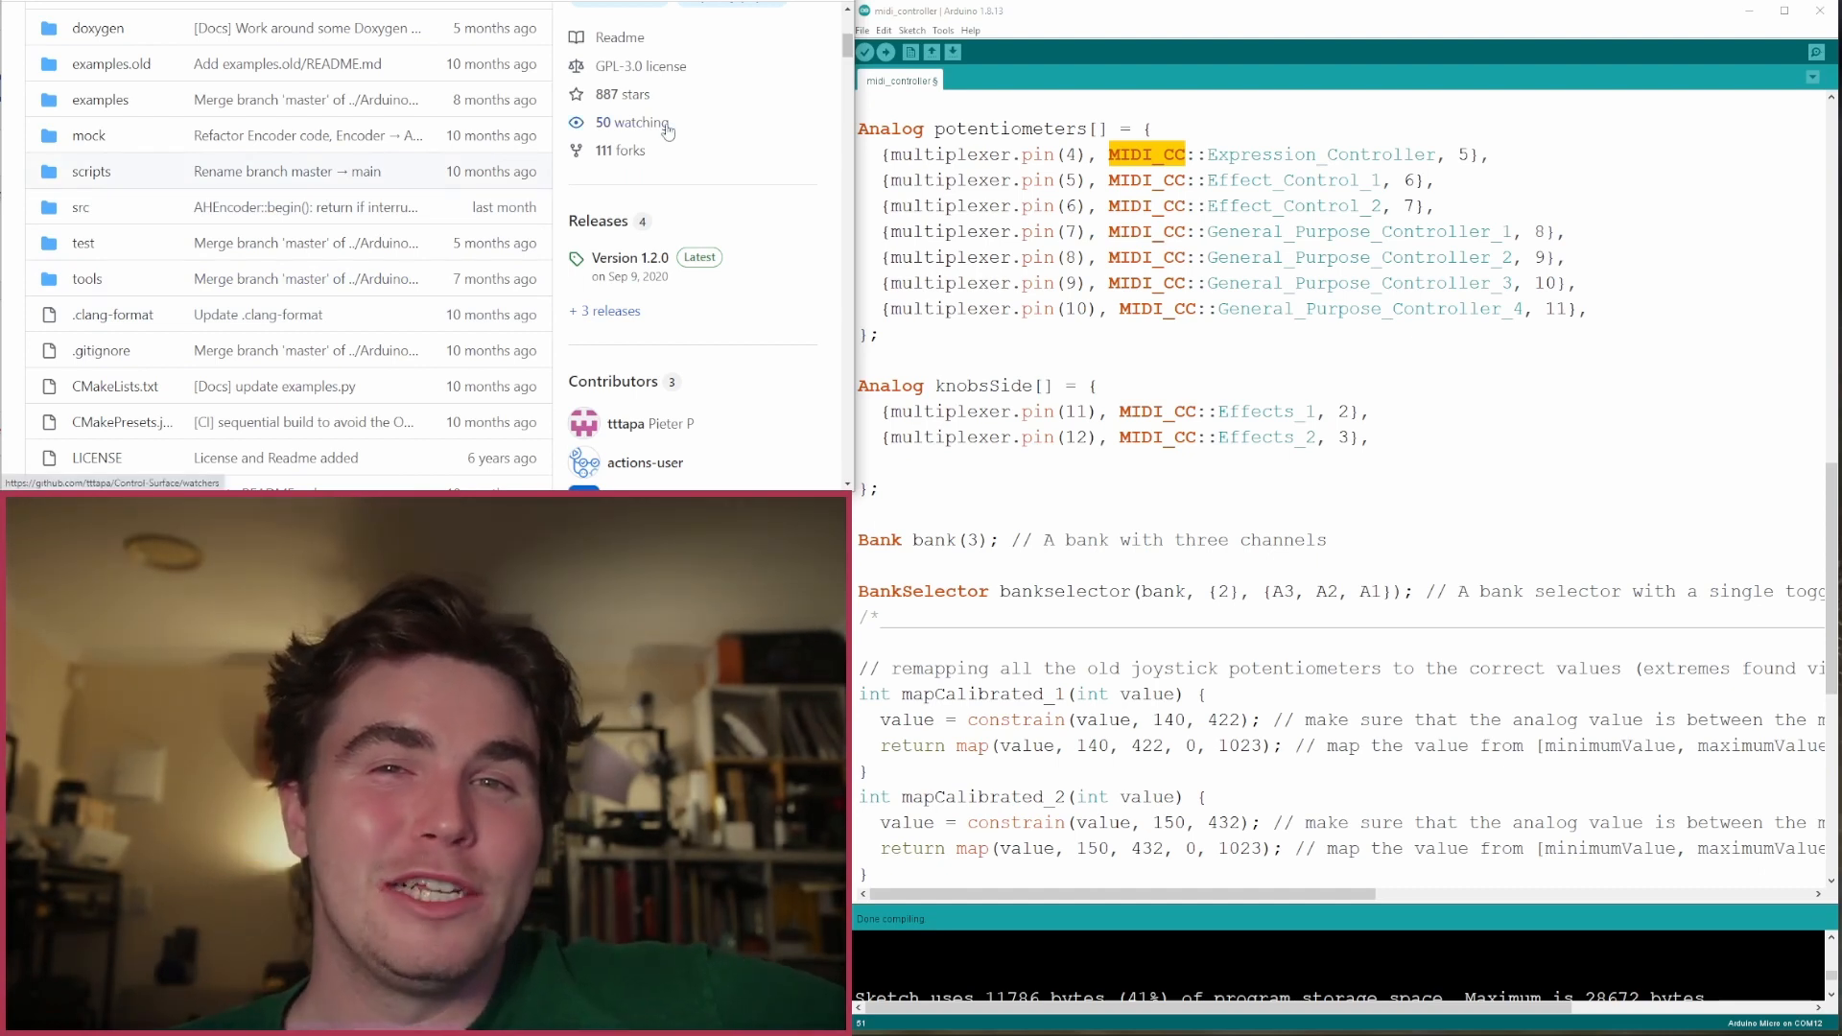